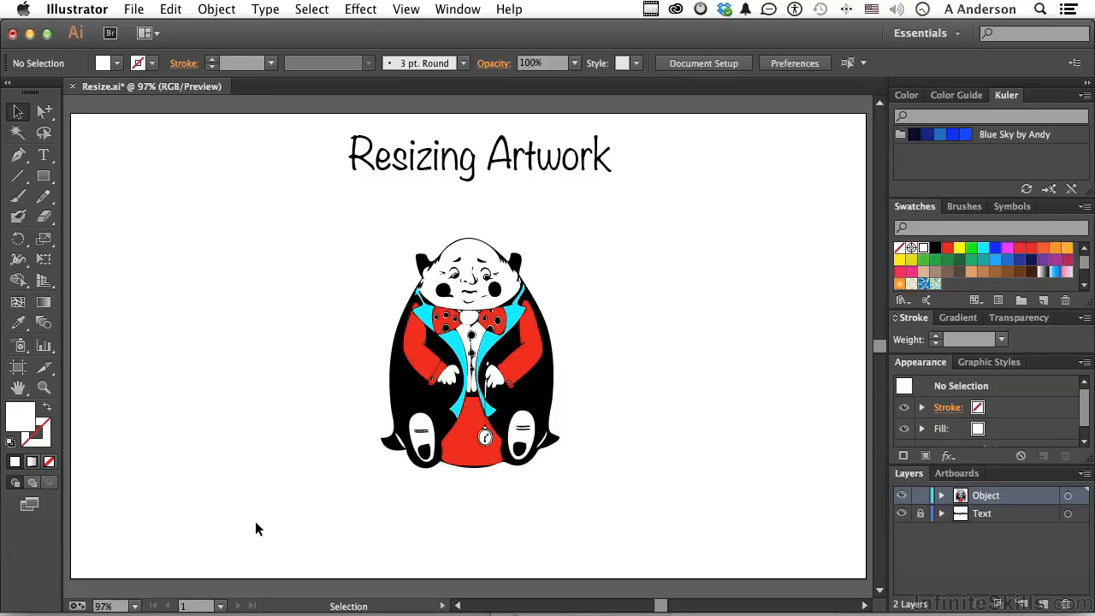
mouse_move(454, 397)
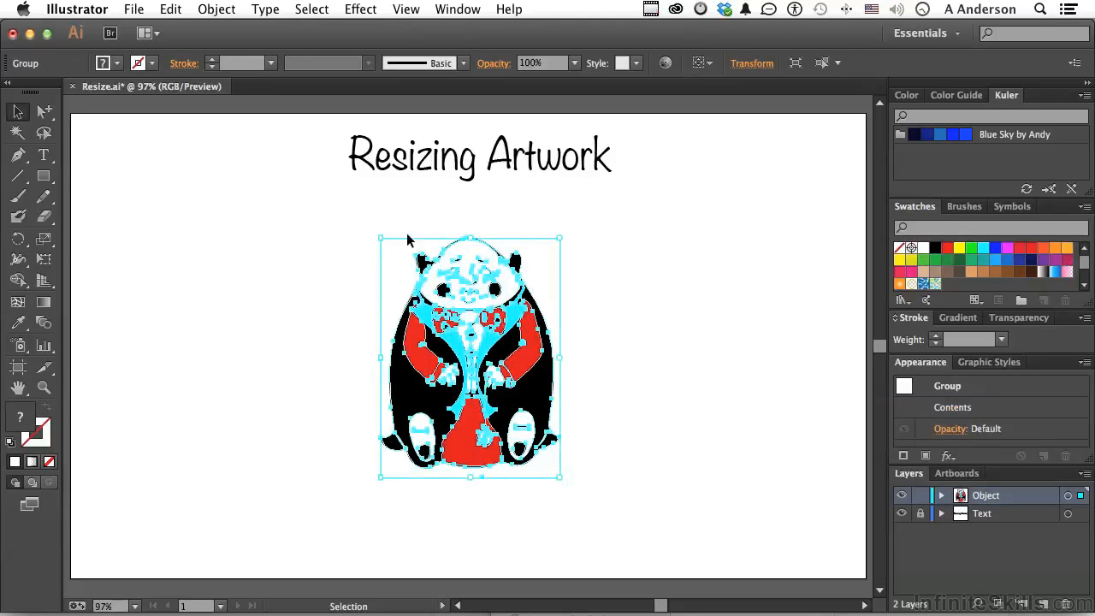
Deselect the character and review the General preferences from the application menu.
left_click(306, 312)
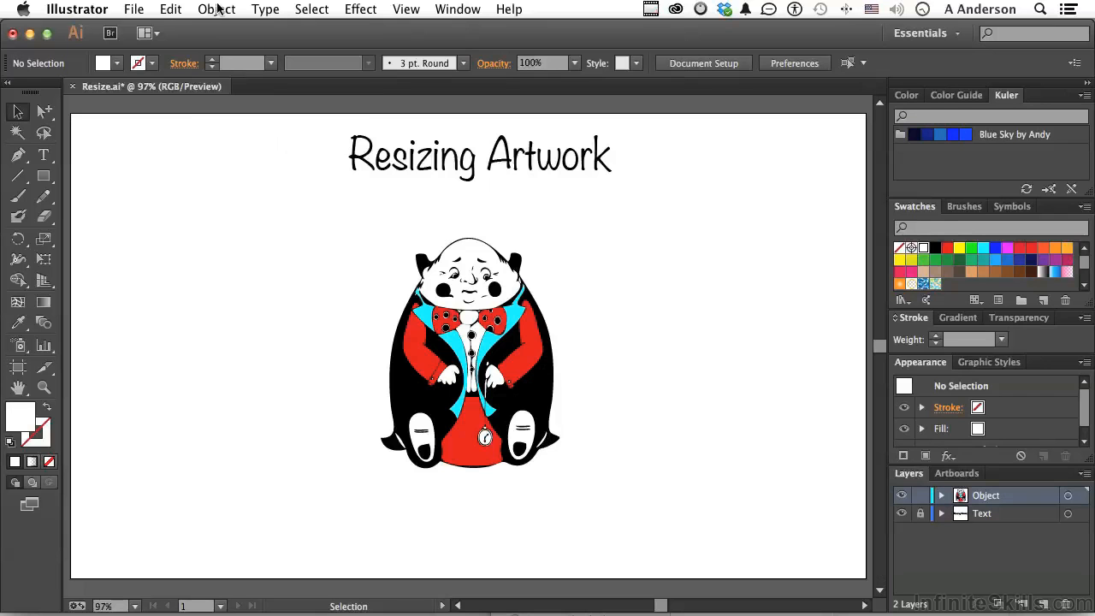
left_click(215, 10)
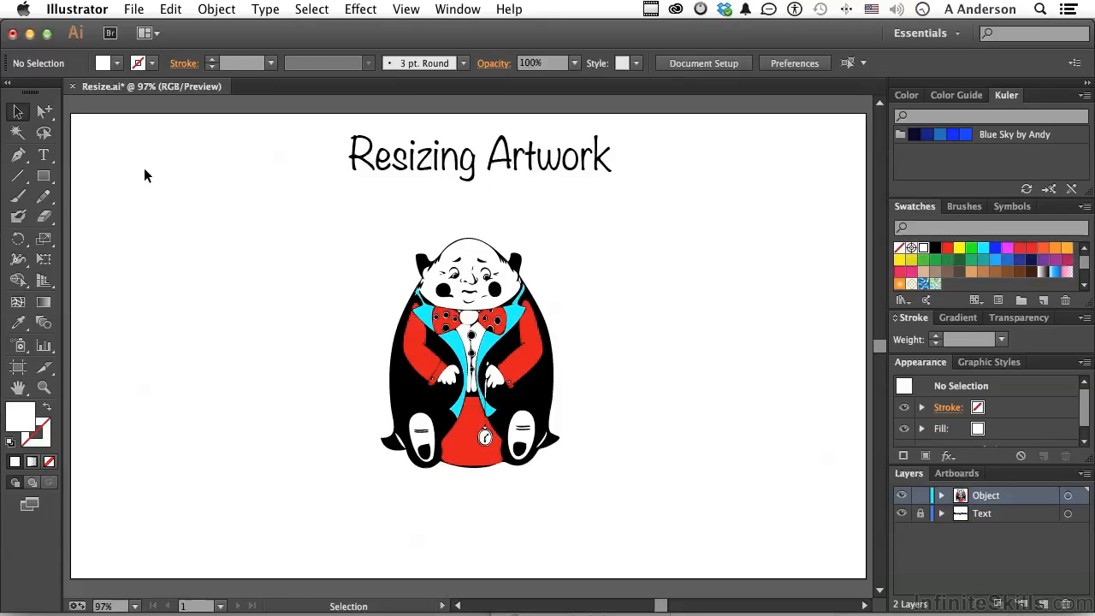
left_click(77, 10)
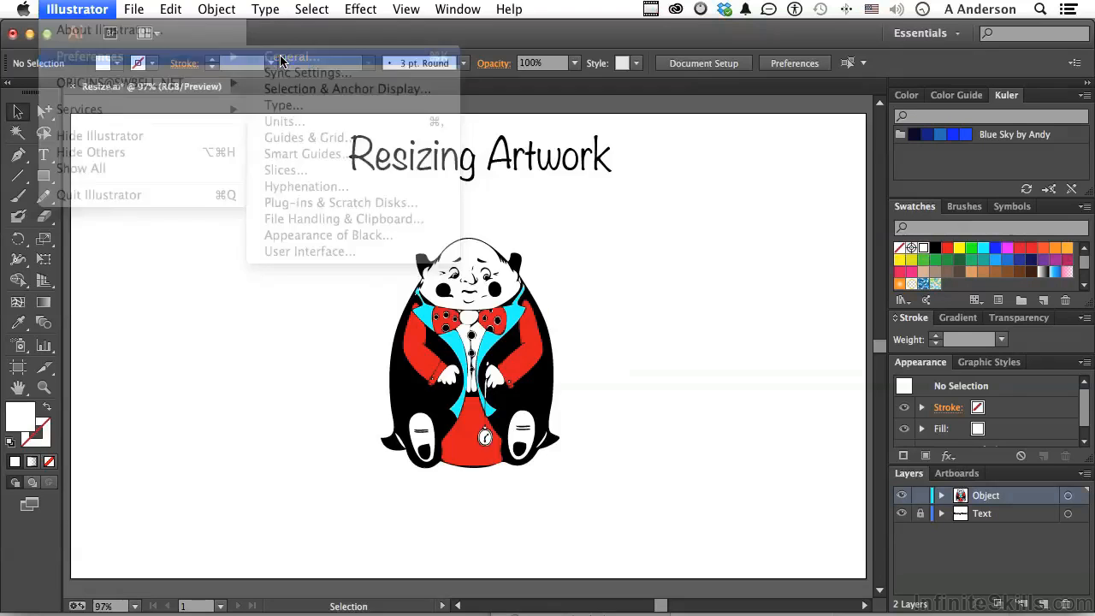
left_click(295, 57)
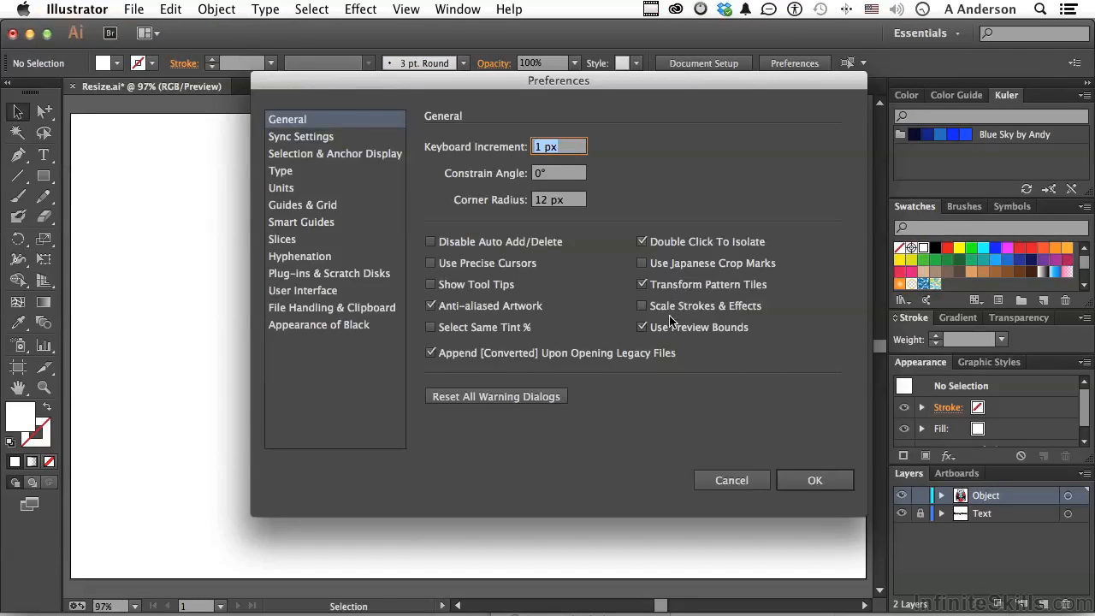
mouse_move(744, 315)
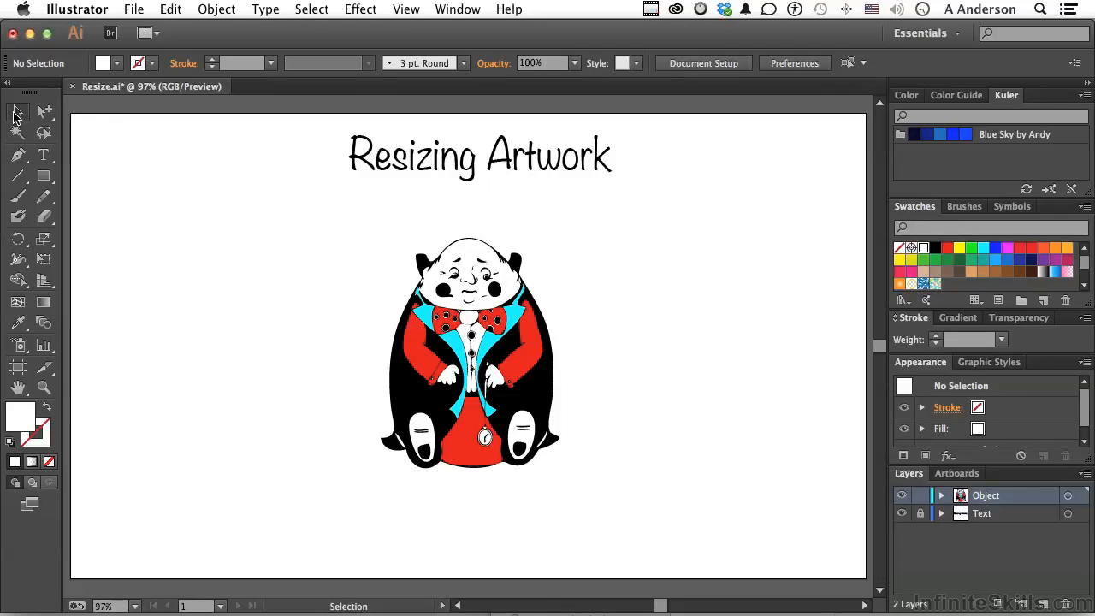
mouse_move(475, 368)
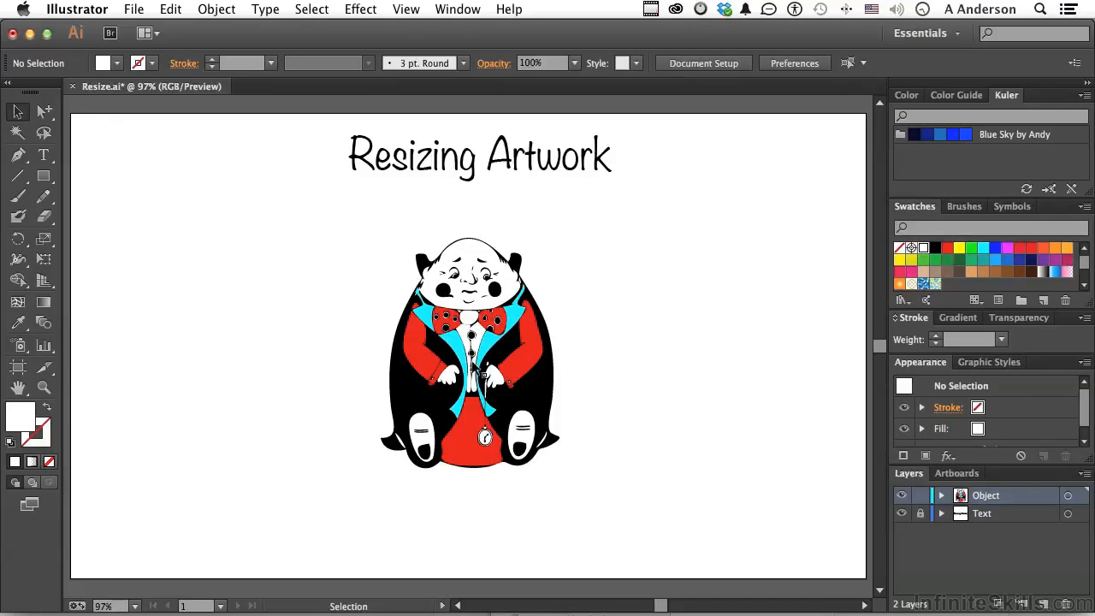
Select the grouped character and check Show/Hide Bounding Box under the View menu.
left_click(469, 355)
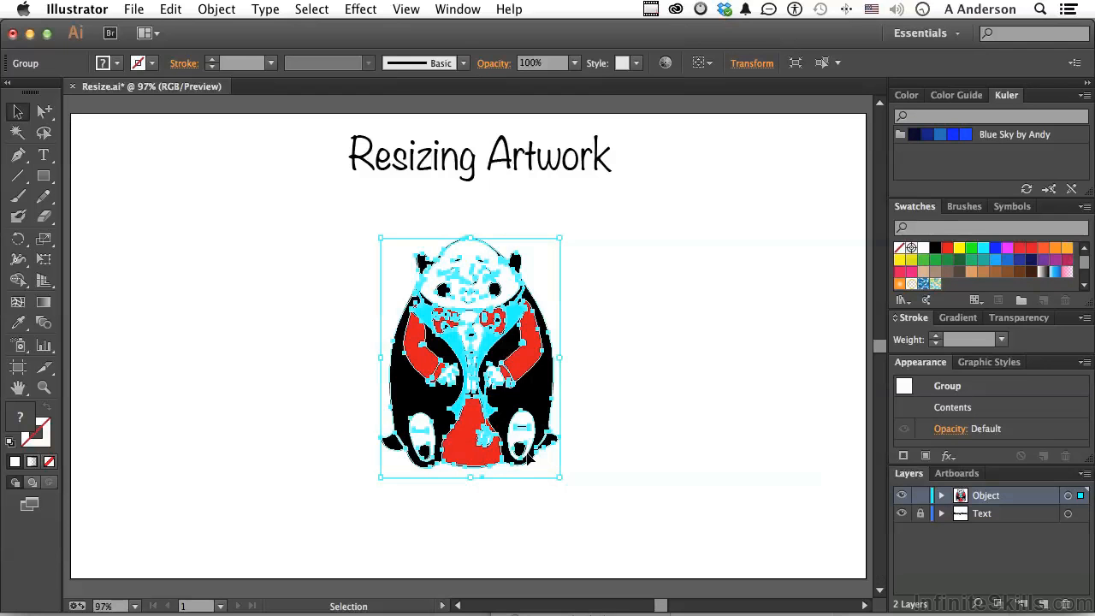
mouse_move(561, 242)
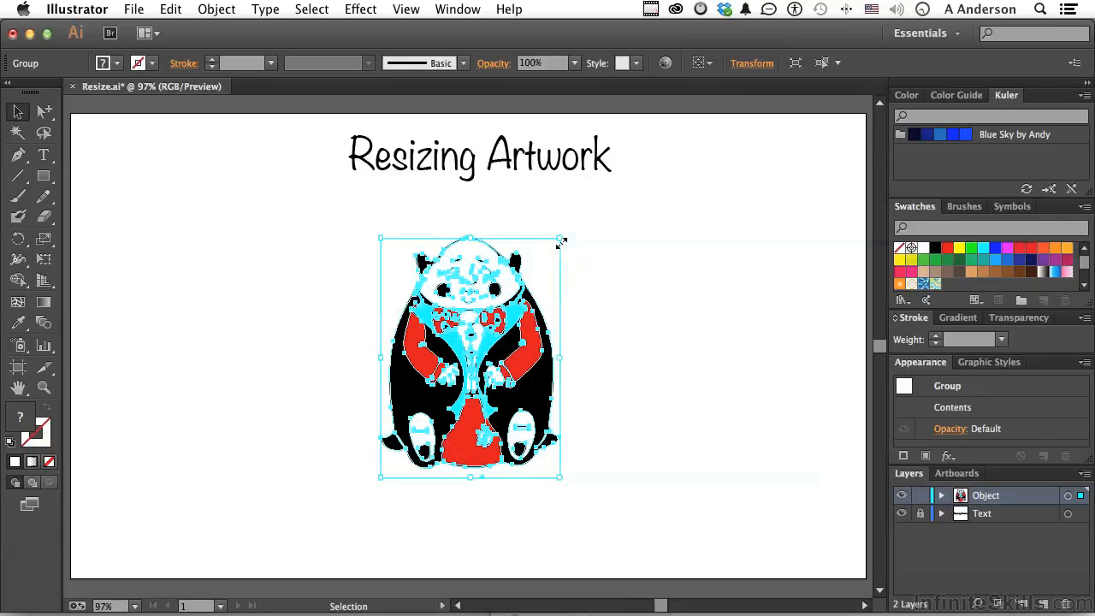
left_click(405, 10)
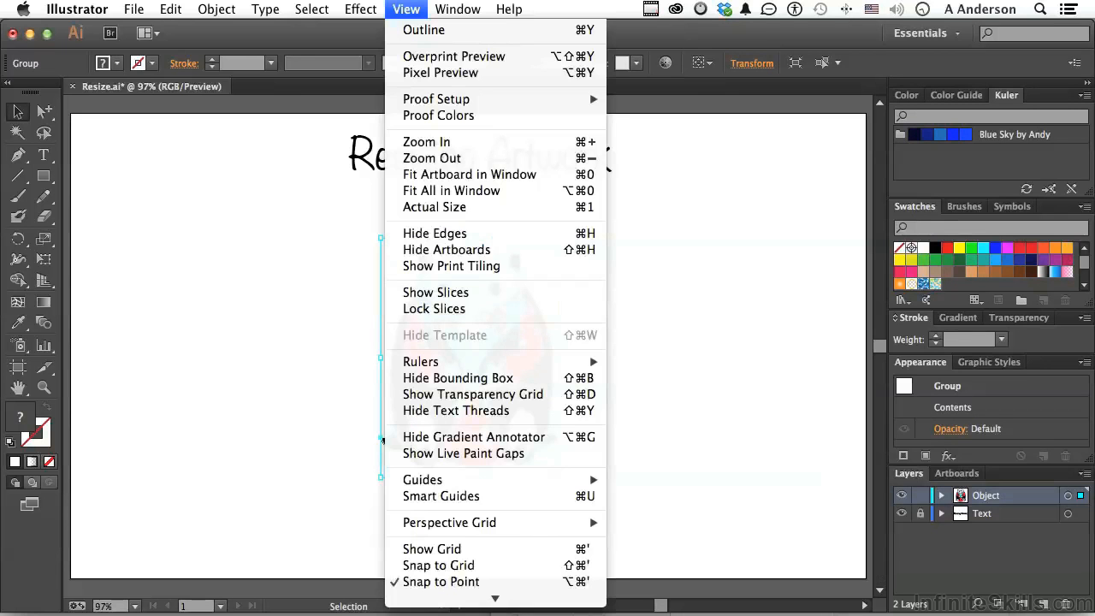
mouse_move(459, 378)
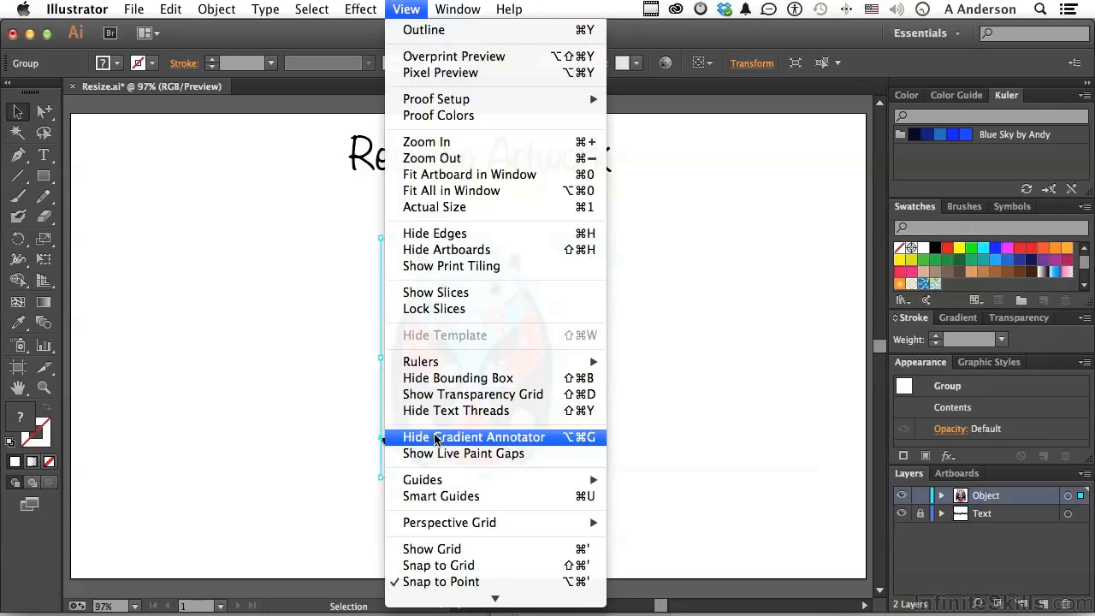
left_click(472, 438)
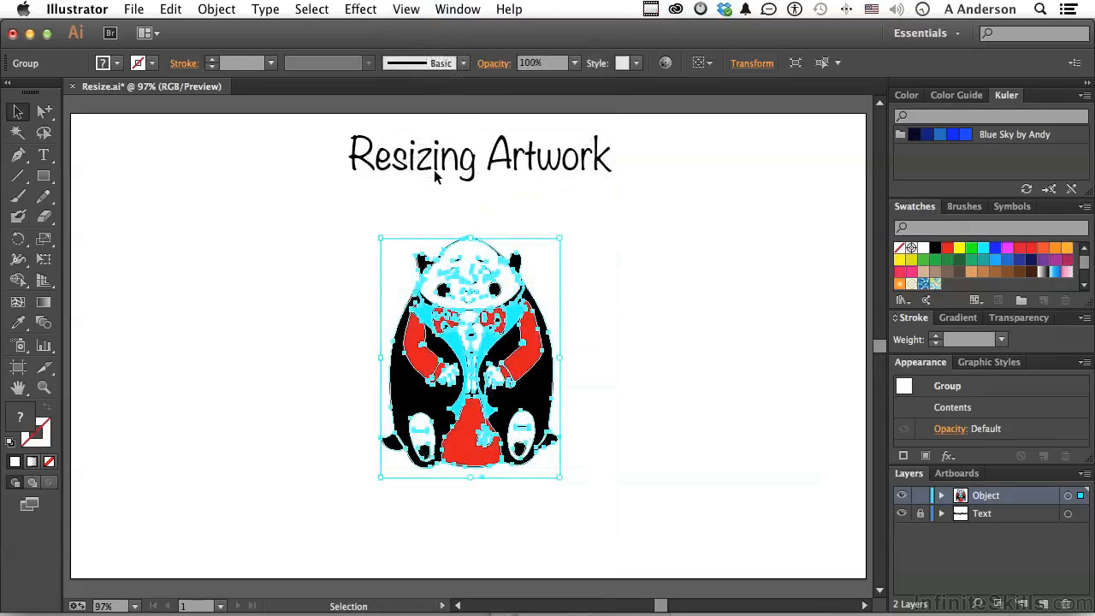
left_click(510, 10)
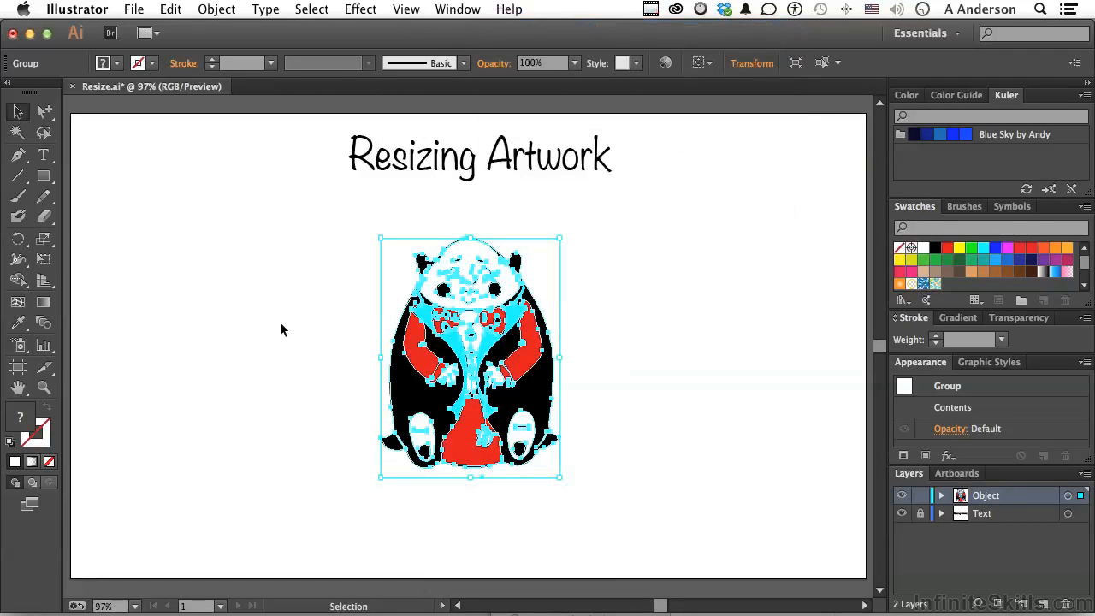
left_click(284, 329)
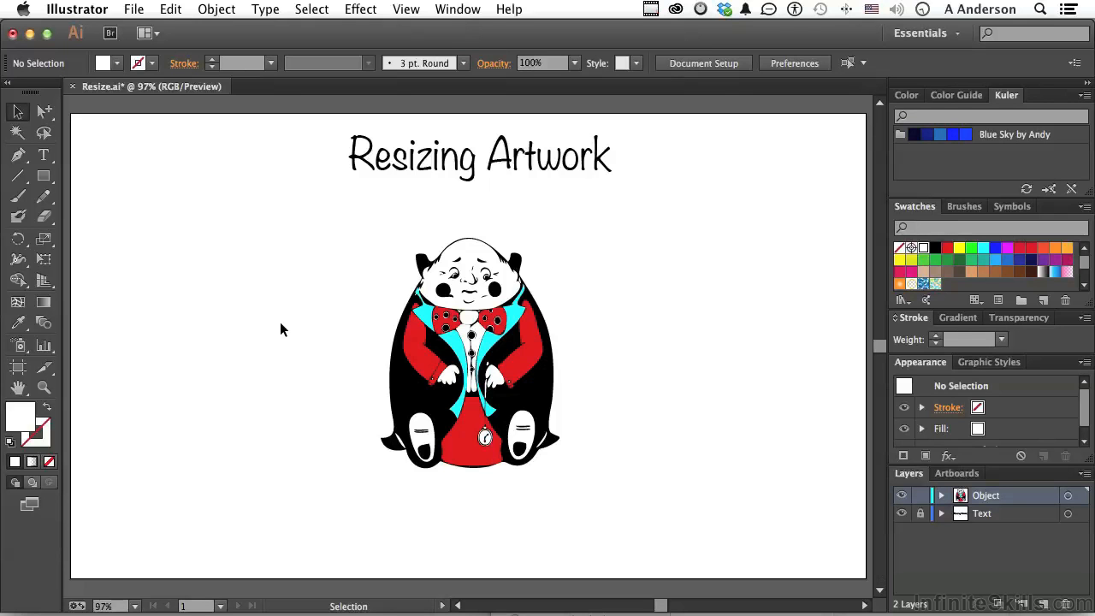
left_click(468, 354)
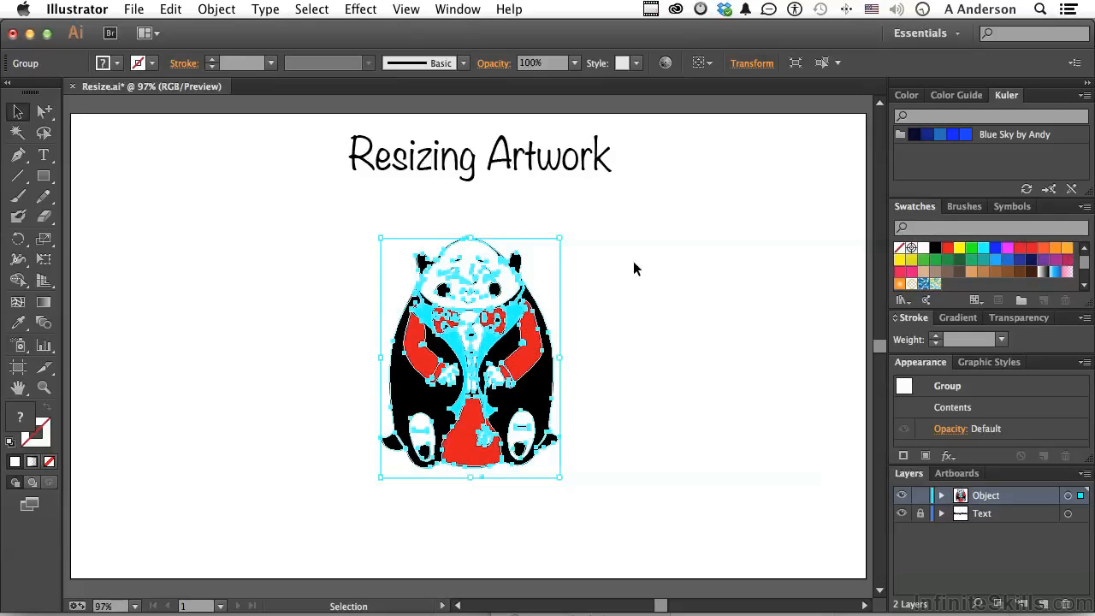
mouse_move(561, 238)
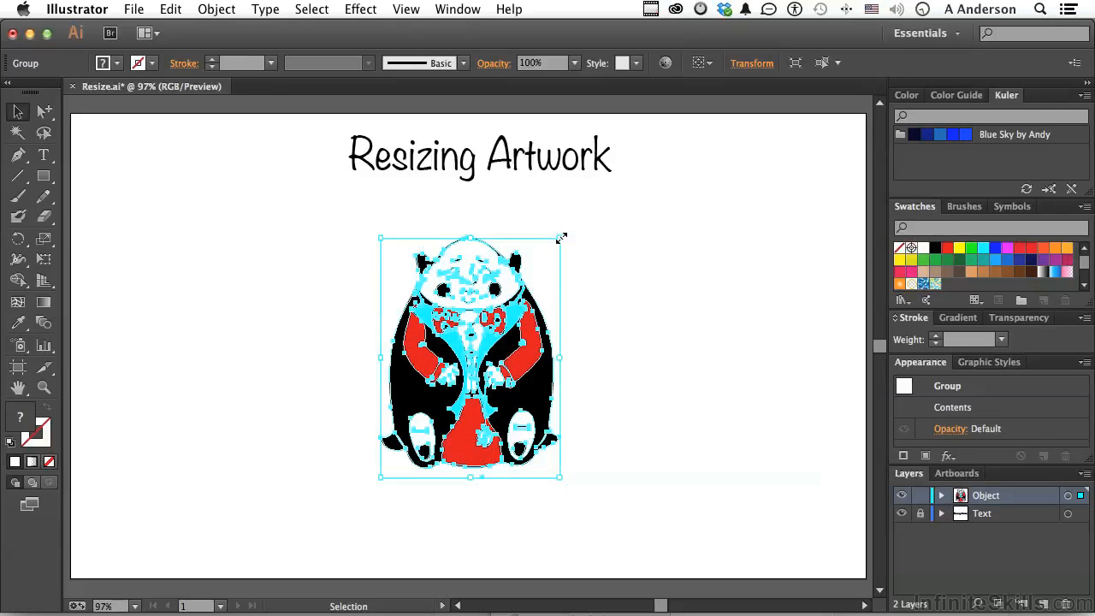
Enlarge the character group by dragging its bounding box corner handle, stretching it taller.
left_click_drag(561, 236, 746, 261)
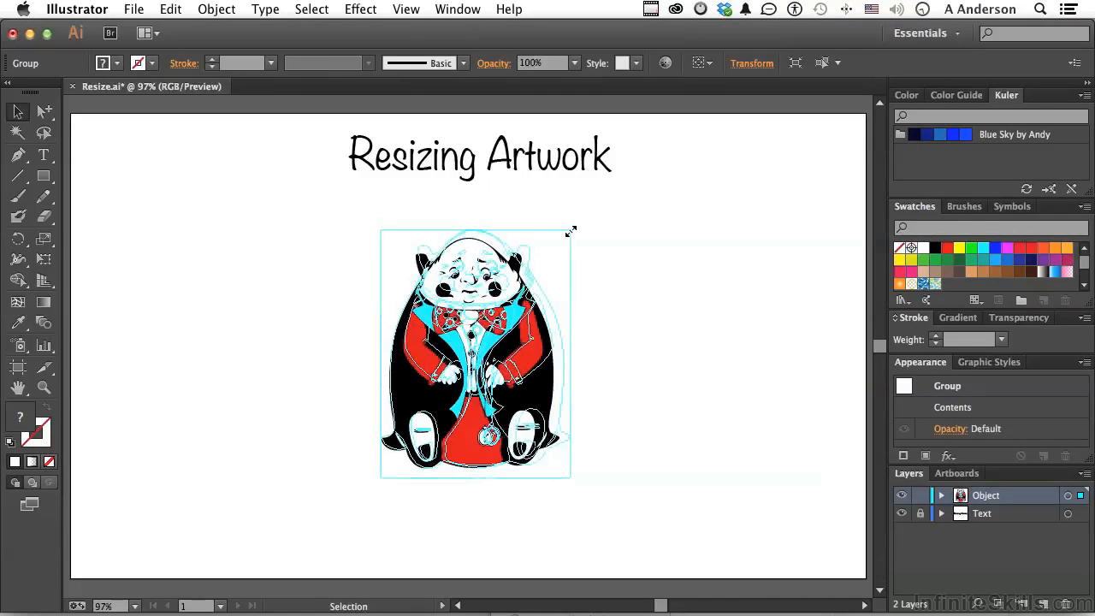
left_click_drag(571, 231, 620, 197)
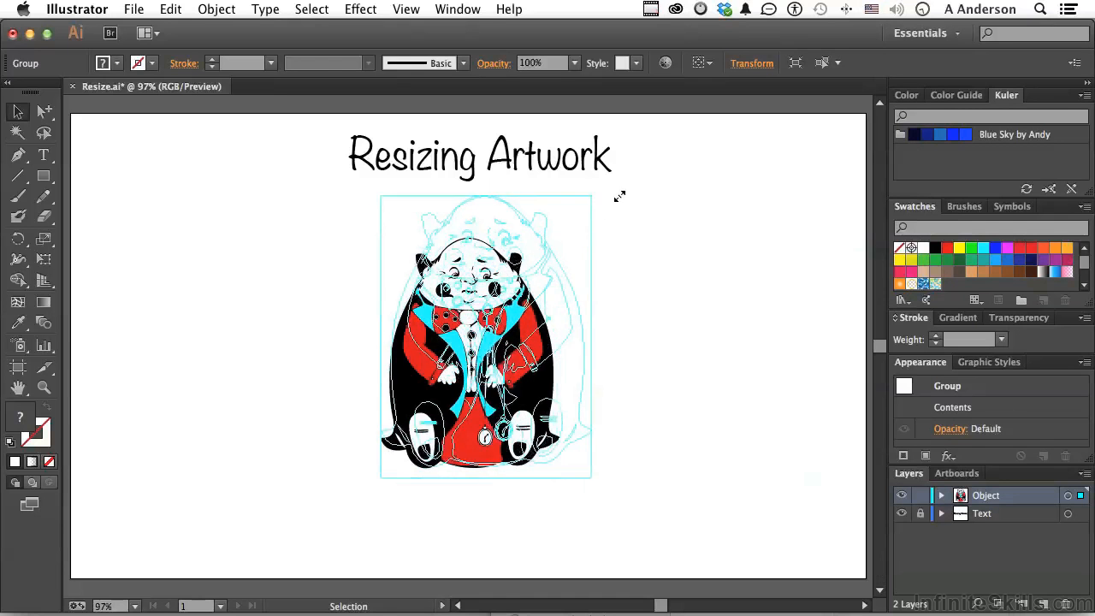
left_click_drag(590, 196, 580, 214)
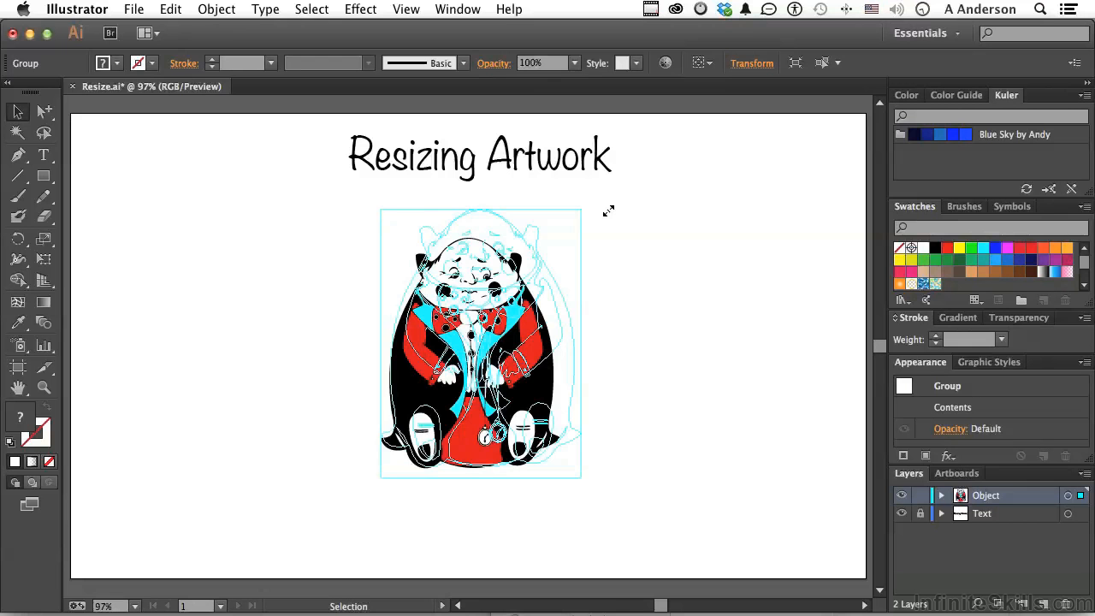
left_click_drag(579, 213, 565, 236)
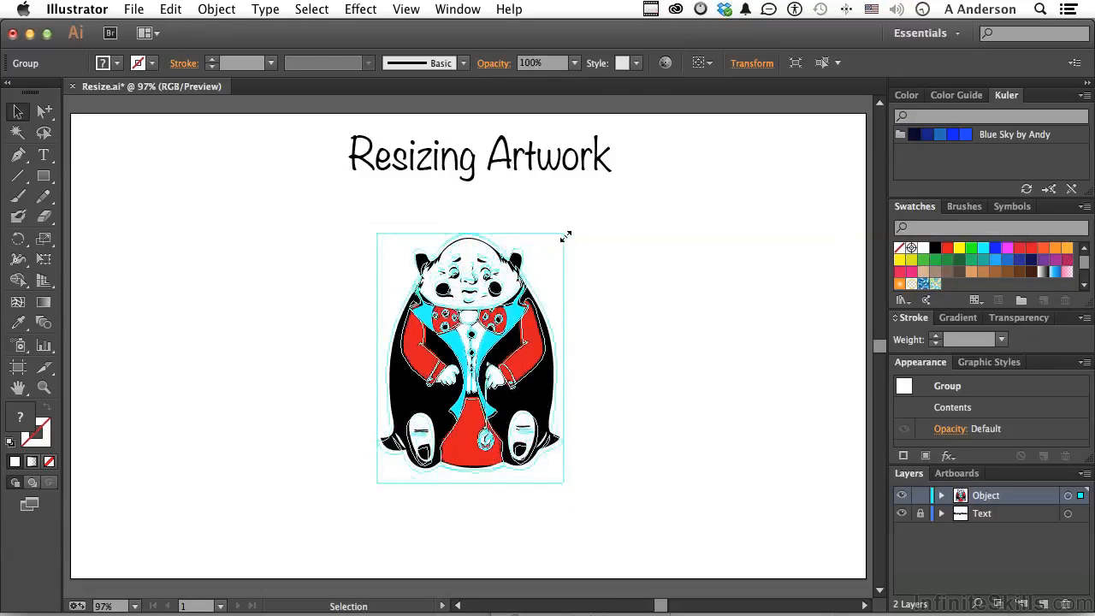
left_click_drag(565, 236, 606, 207)
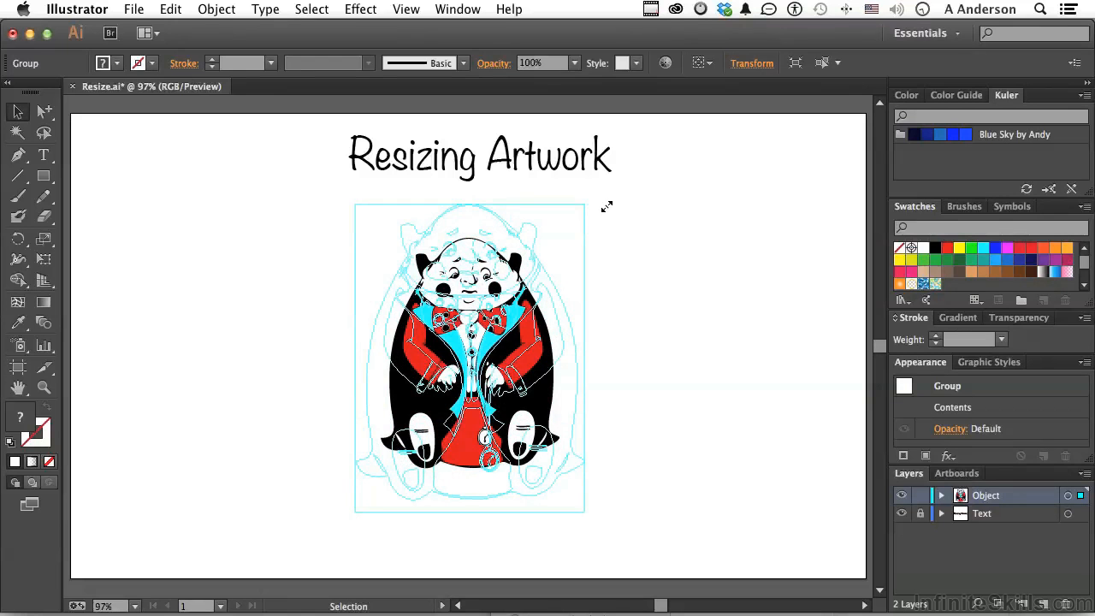
left_click_drag(606, 207, 616, 199)
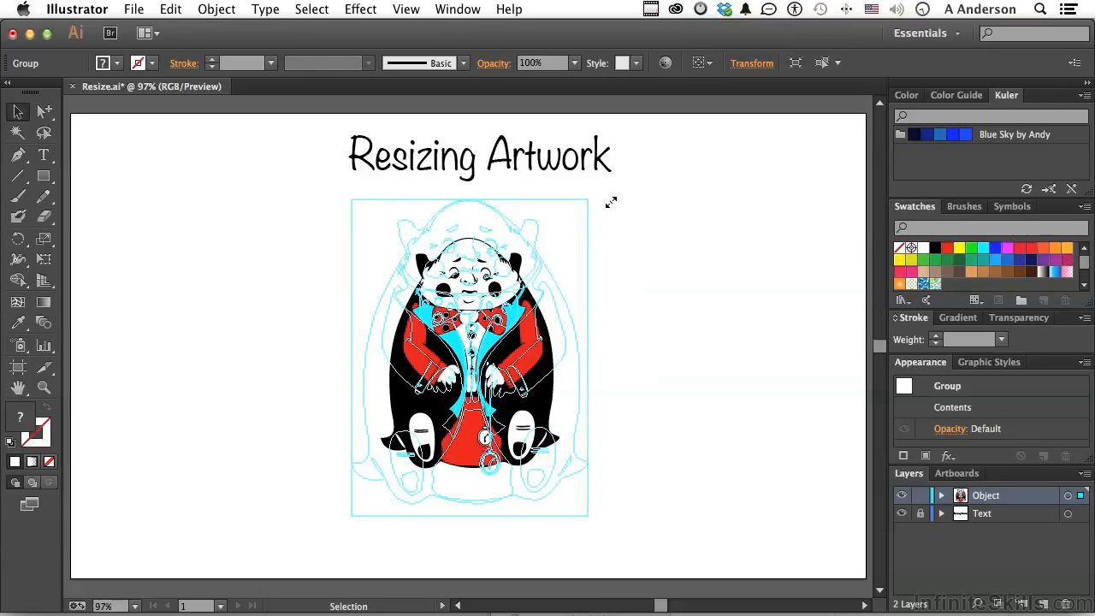
Stretch the group wider and shorter, then drag it back to normal proportions with Shift.
left_click_drag(609, 202, 632, 240)
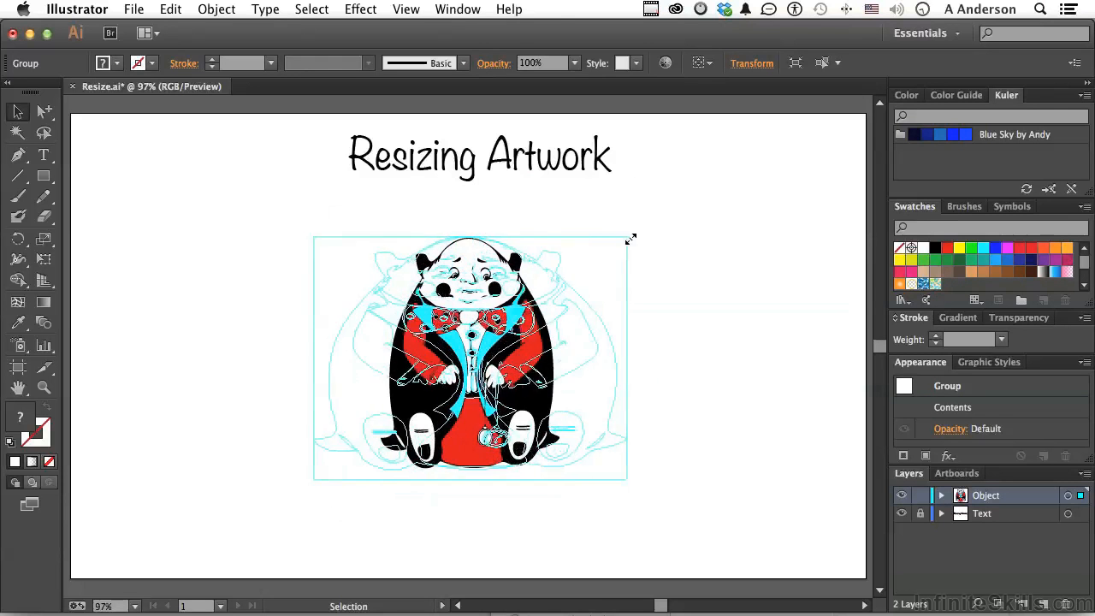
left_click_drag(630, 239, 661, 196)
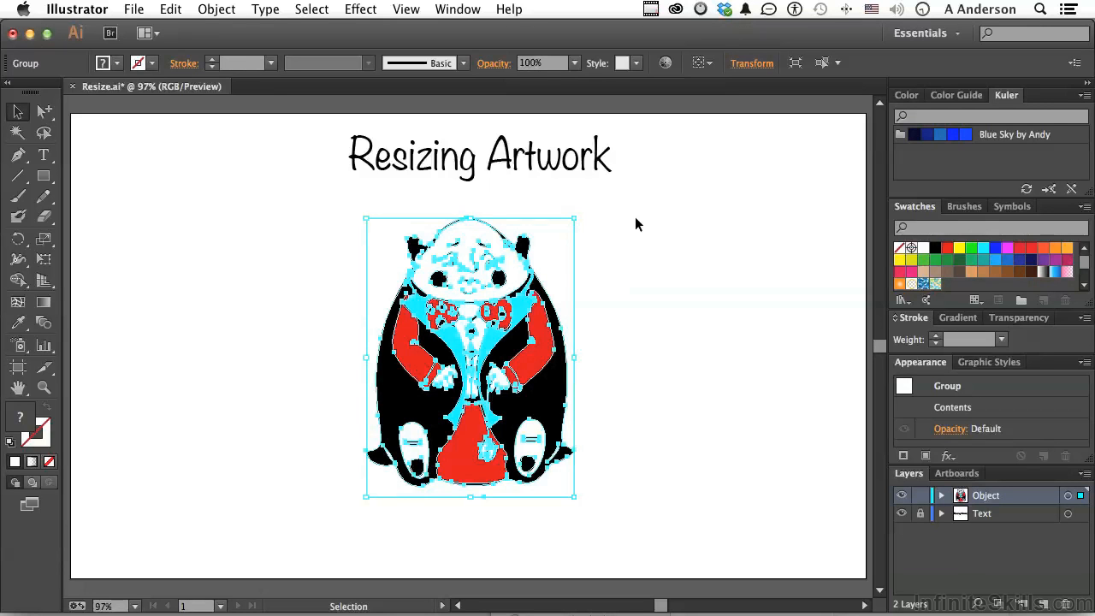
mouse_move(634, 224)
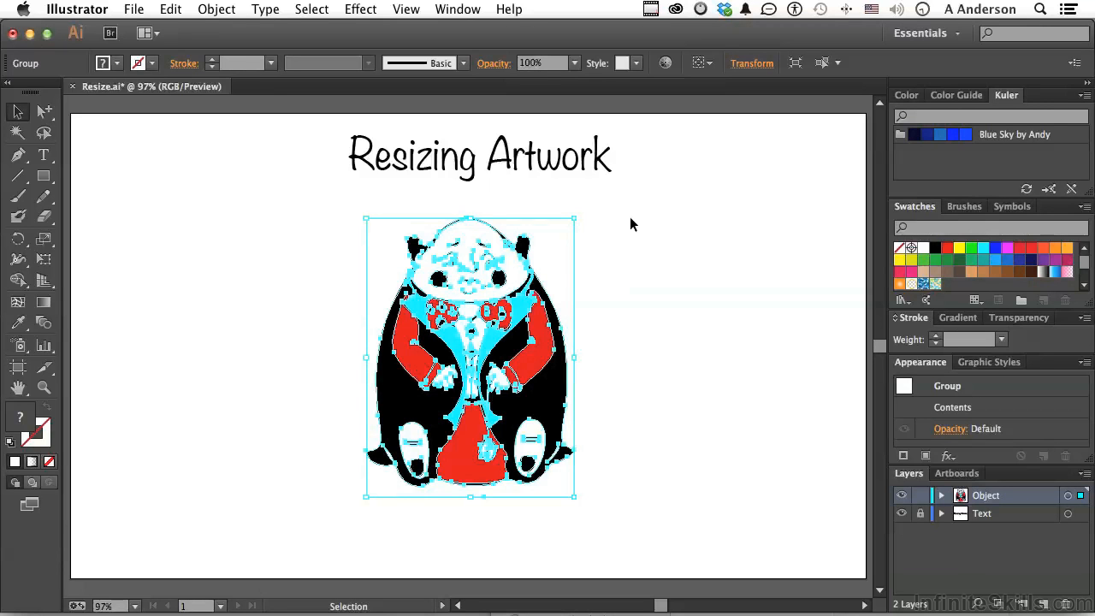
mouse_move(582, 212)
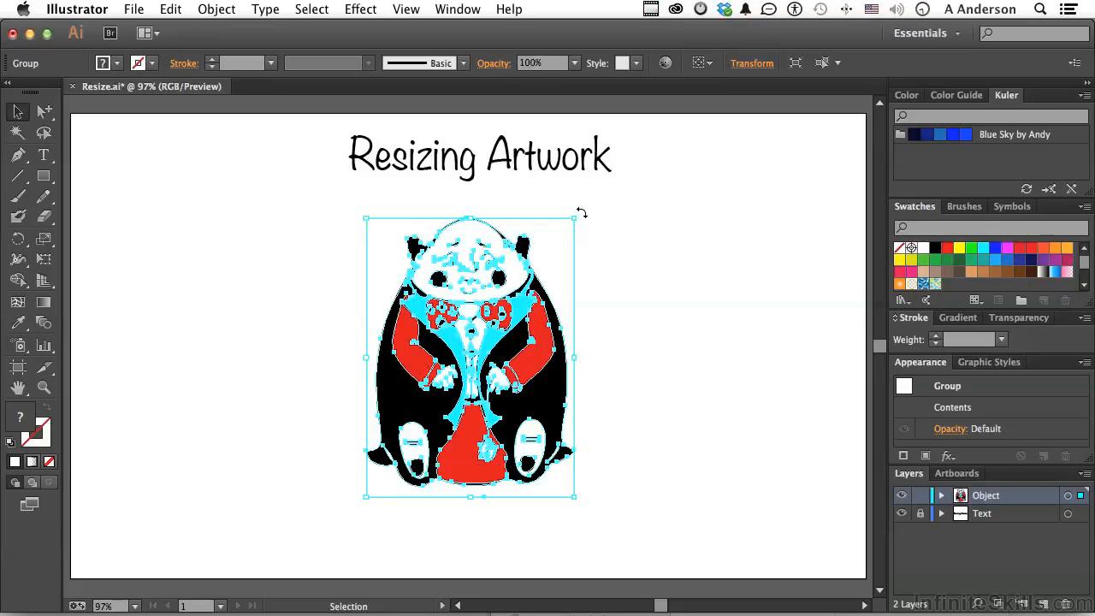
Rotate the character slightly from a bounding box corner, then deselect it on the empty artboard.
left_click_drag(579, 219, 603, 229)
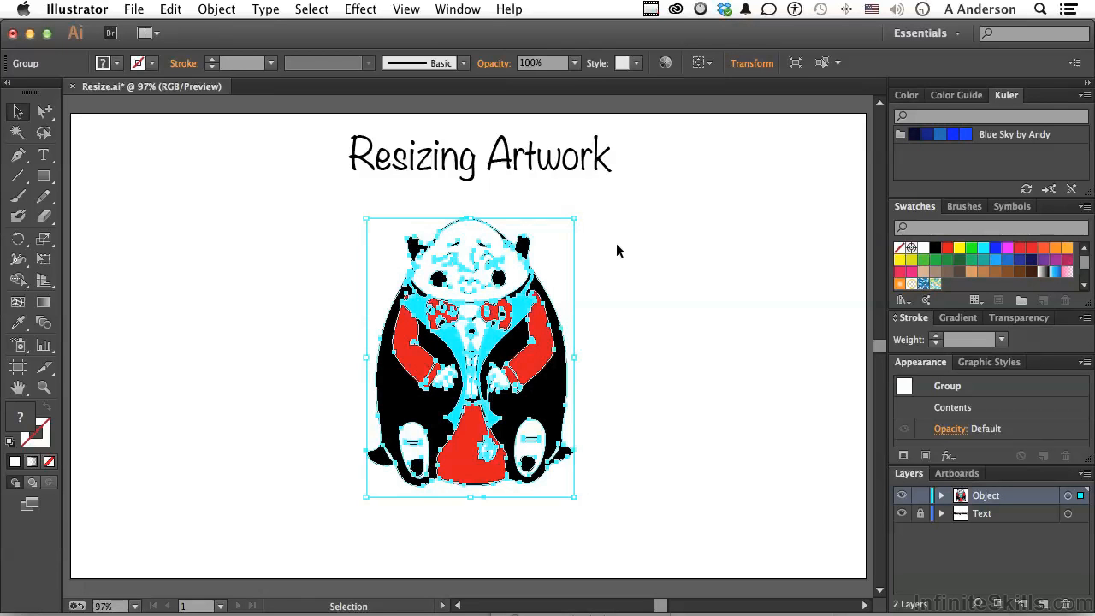
mouse_move(216, 284)
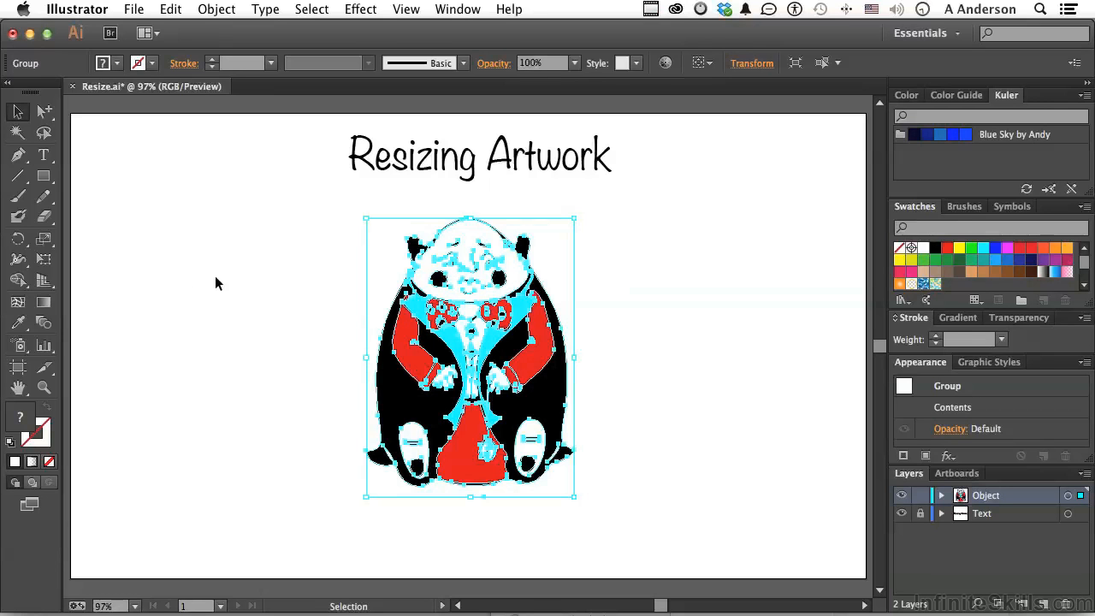
left_click(45, 237)
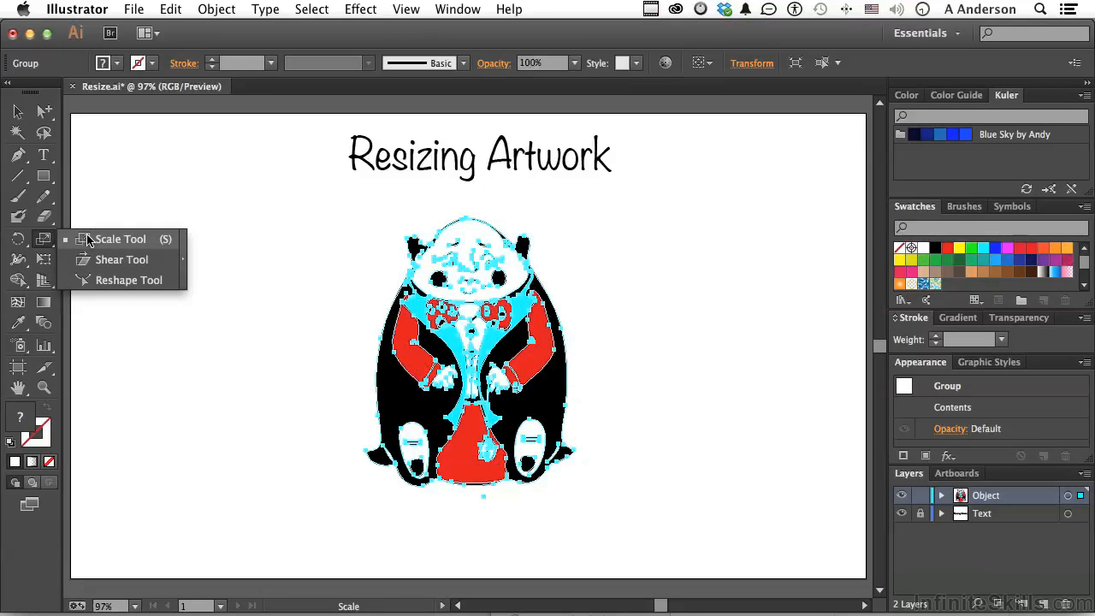
Choose the Scale tool from the Rotate tool flyout.
left_click(120, 240)
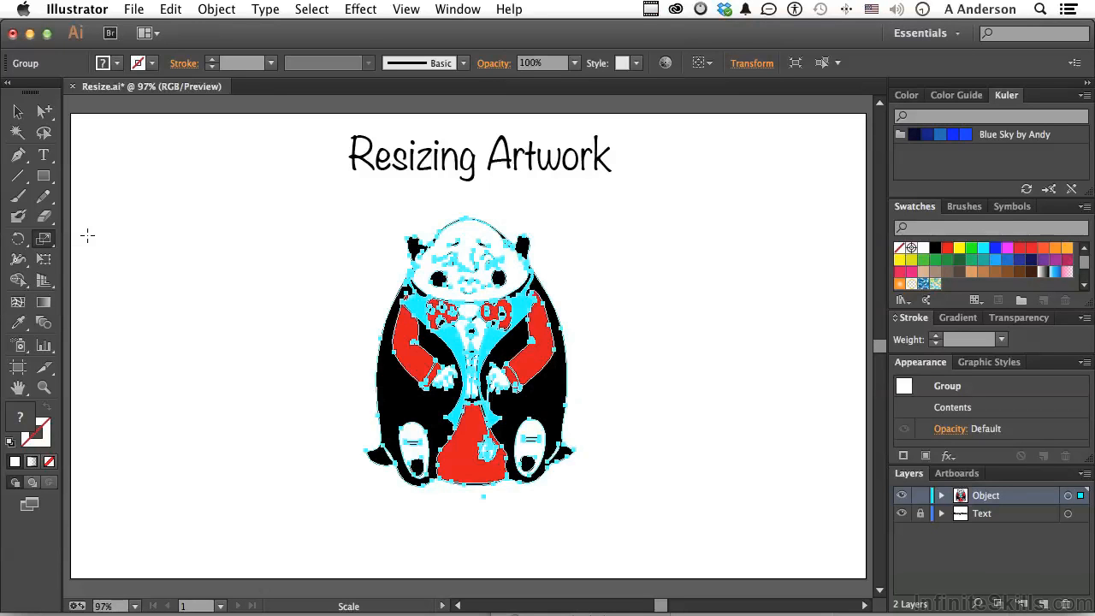
mouse_move(458, 231)
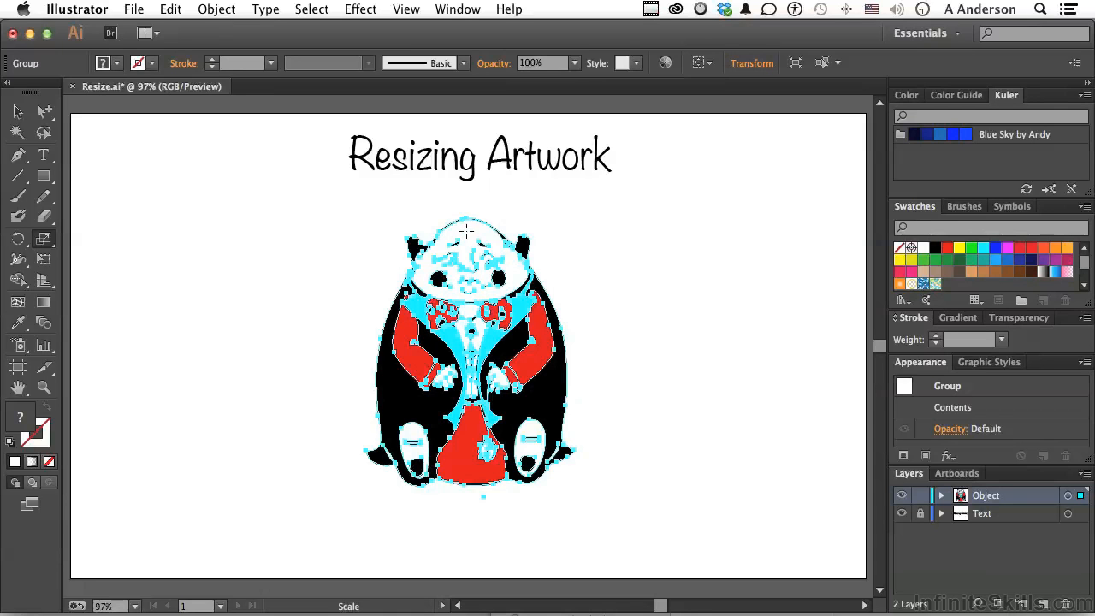
mouse_move(470, 240)
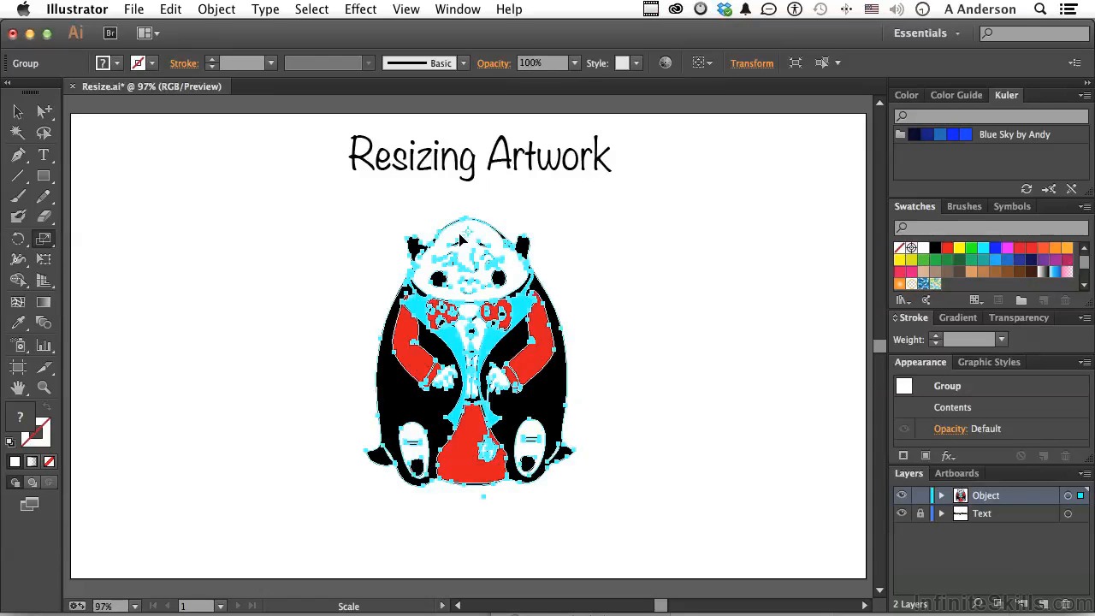
mouse_move(469, 237)
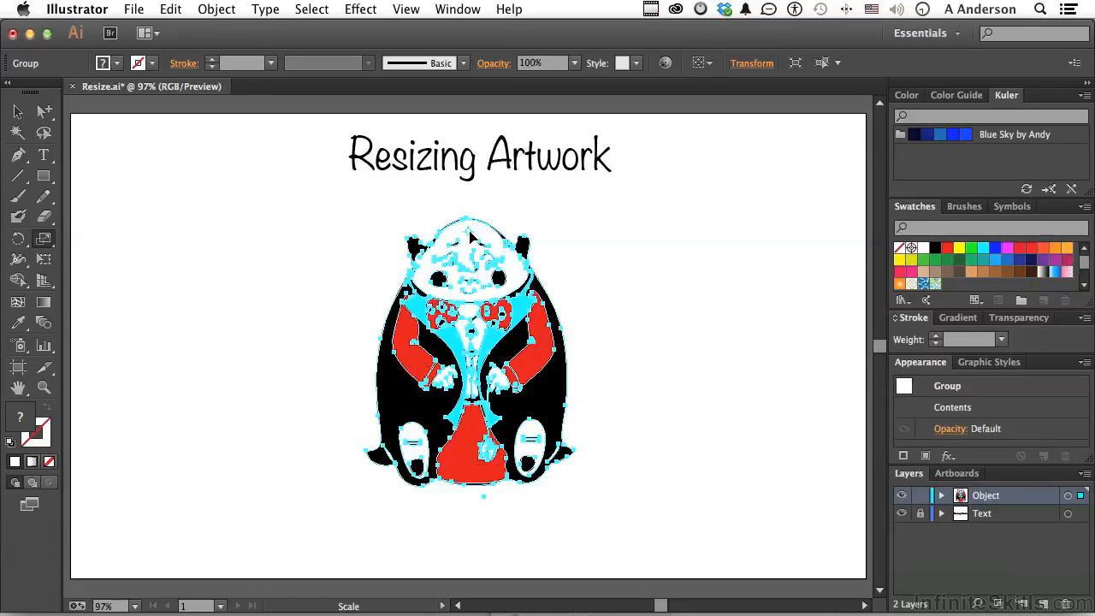
mouse_move(770, 434)
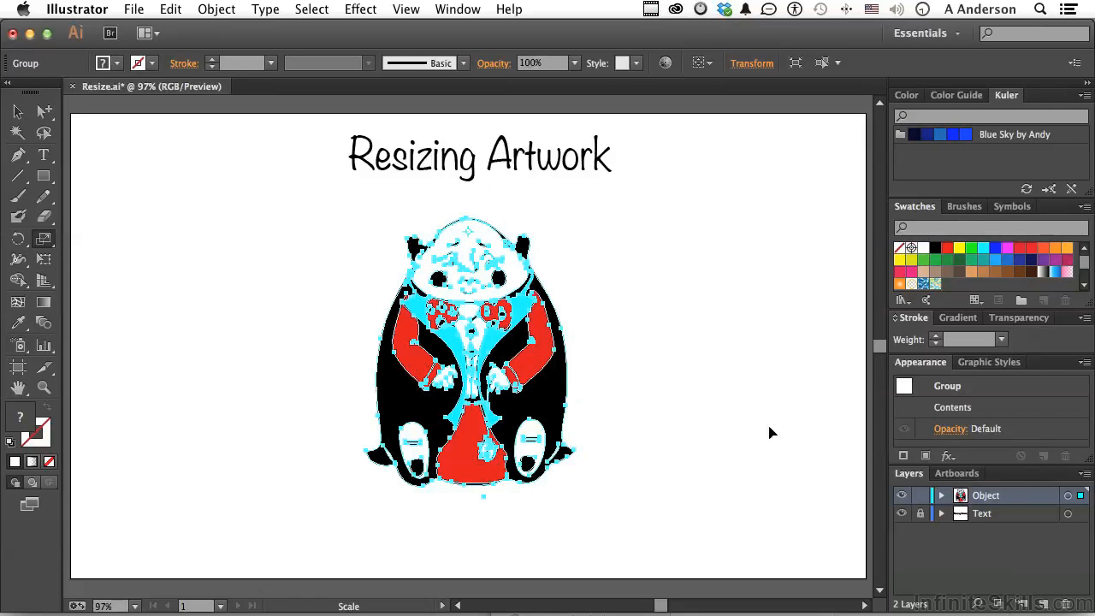
mouse_move(167, 401)
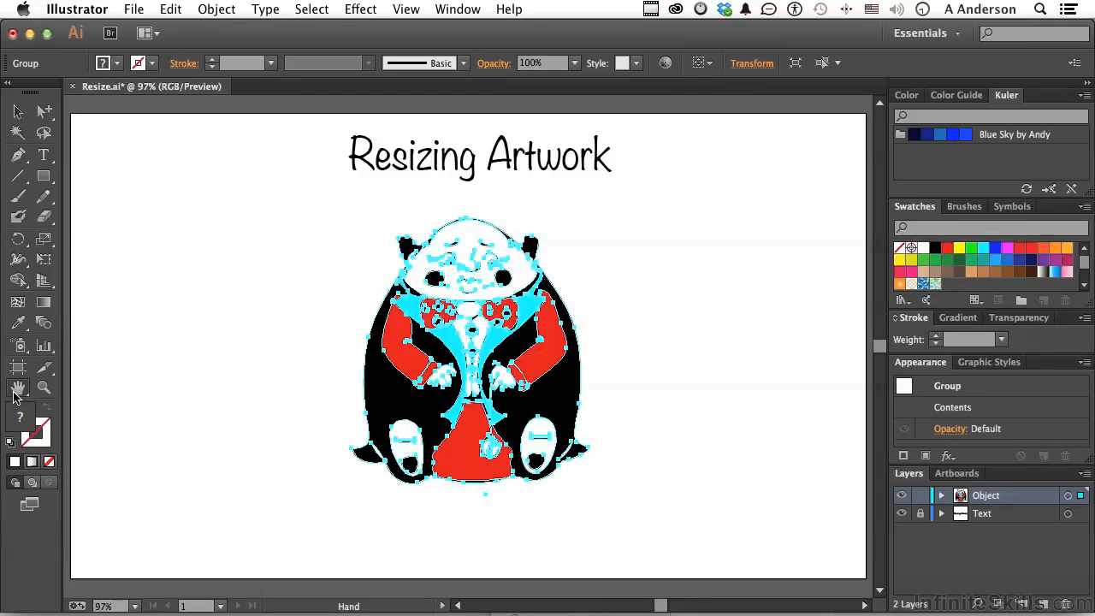
left_click(17, 238)
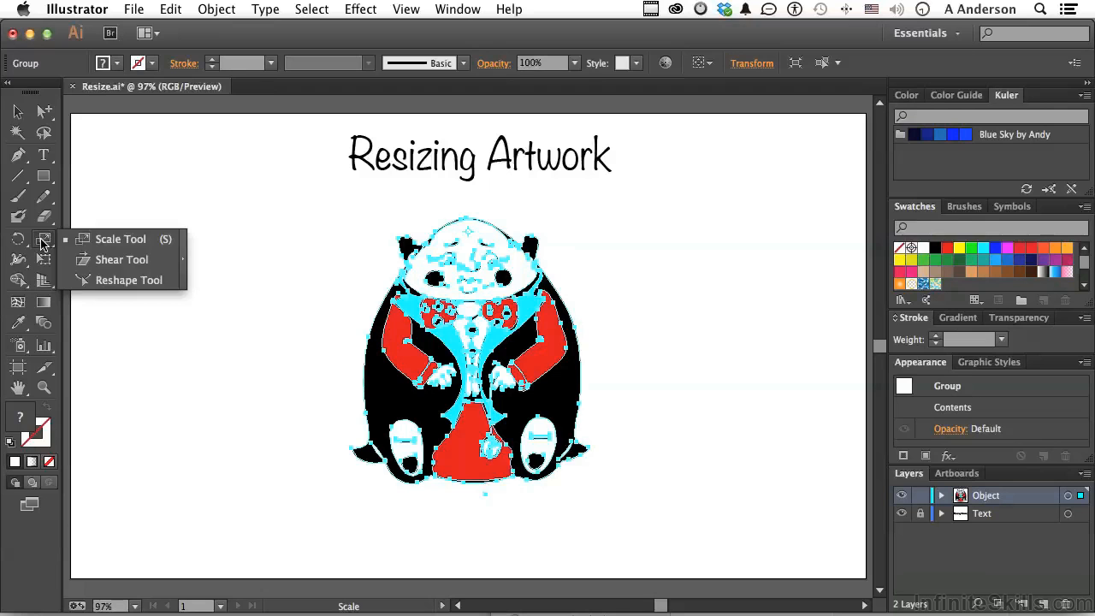
left_click(120, 239)
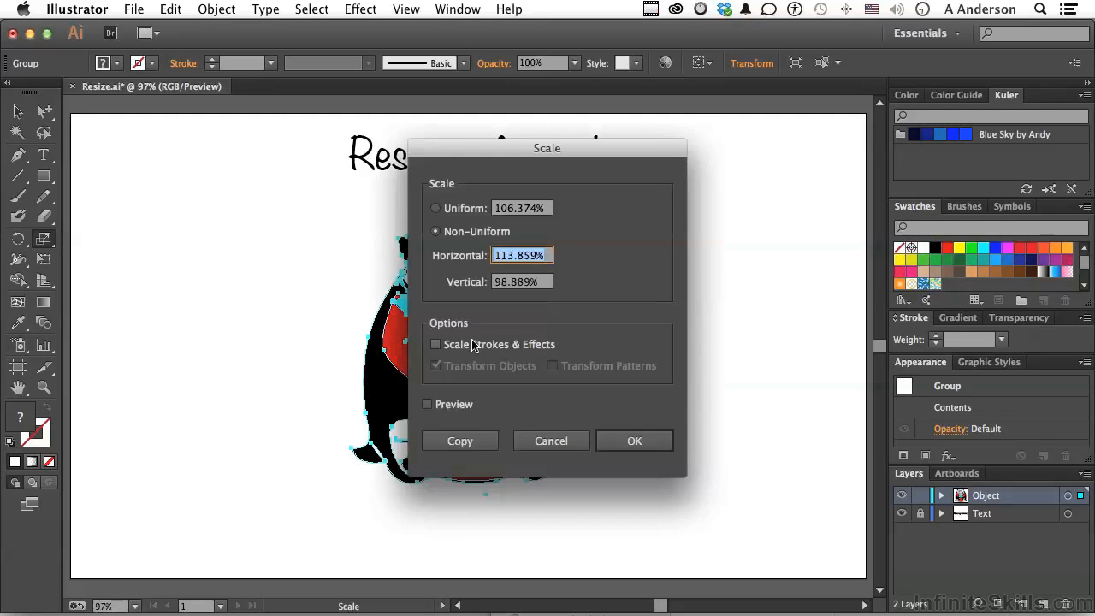
left_click_drag(548, 147, 708, 140)
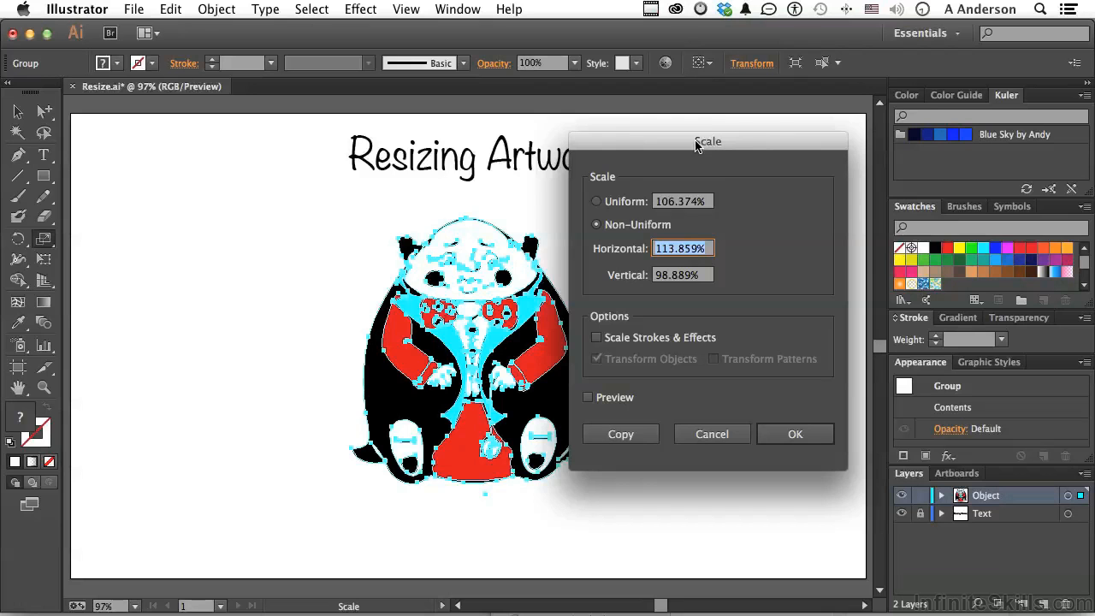
mouse_move(659, 322)
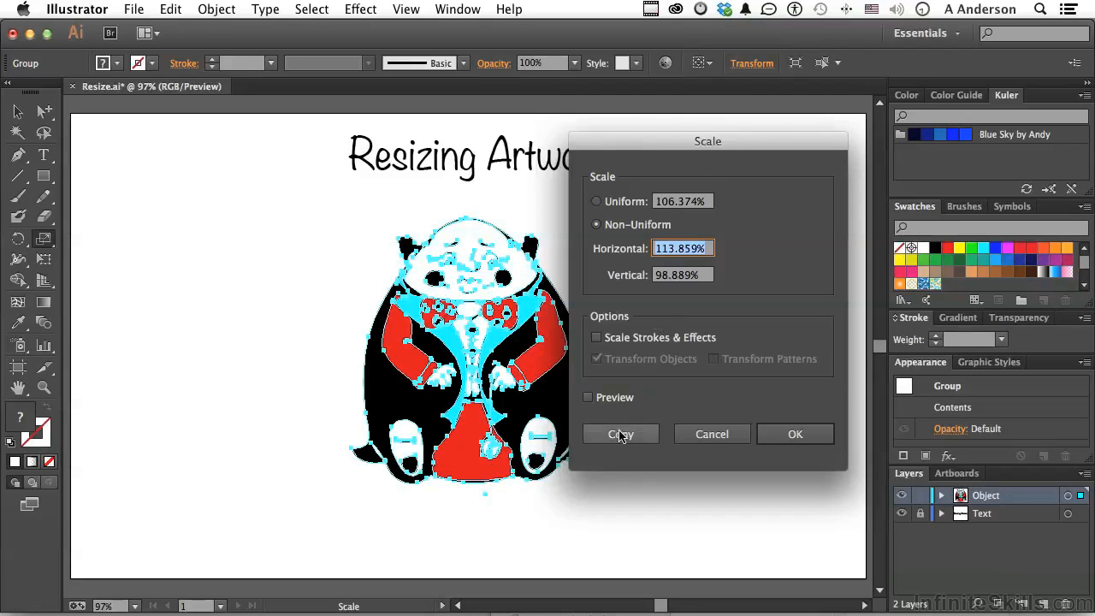
mouse_move(688, 404)
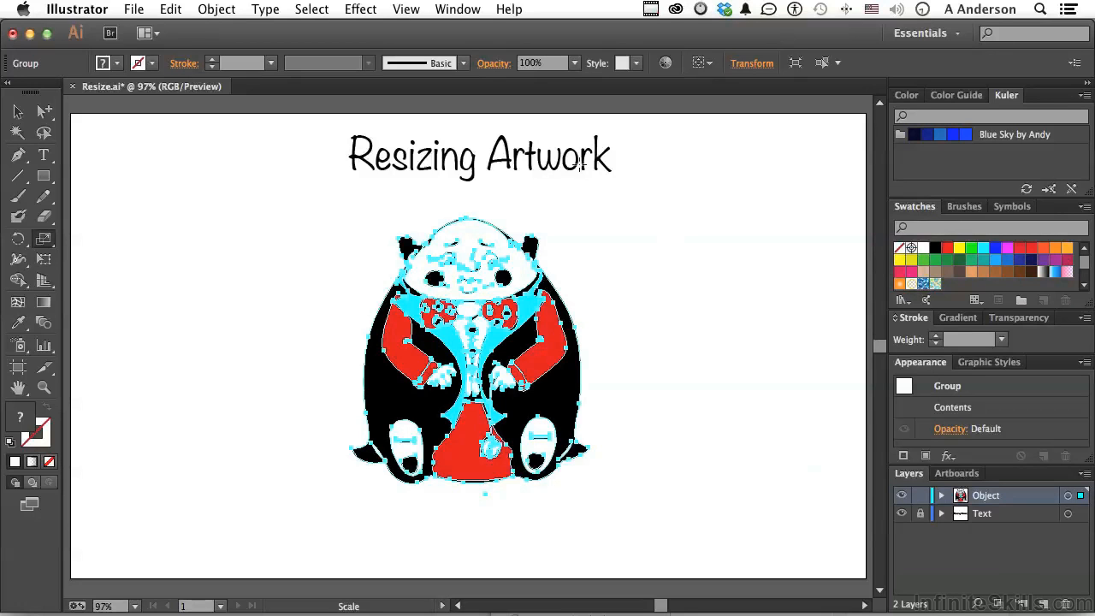
mouse_move(751, 62)
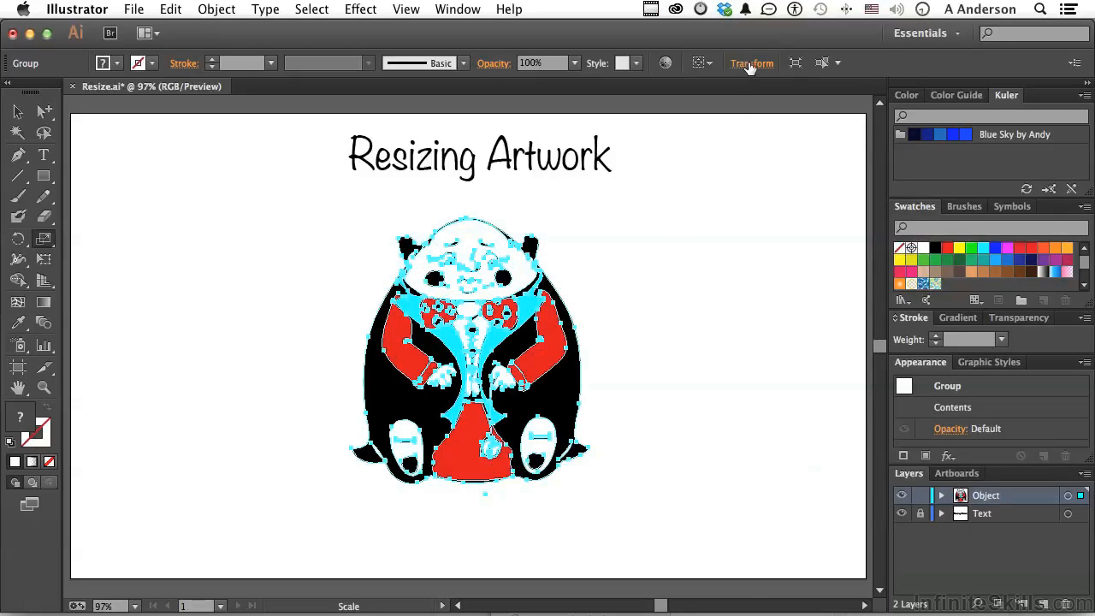
Show the Transform panel with the group's X, Y, W and H values.
left_click(751, 62)
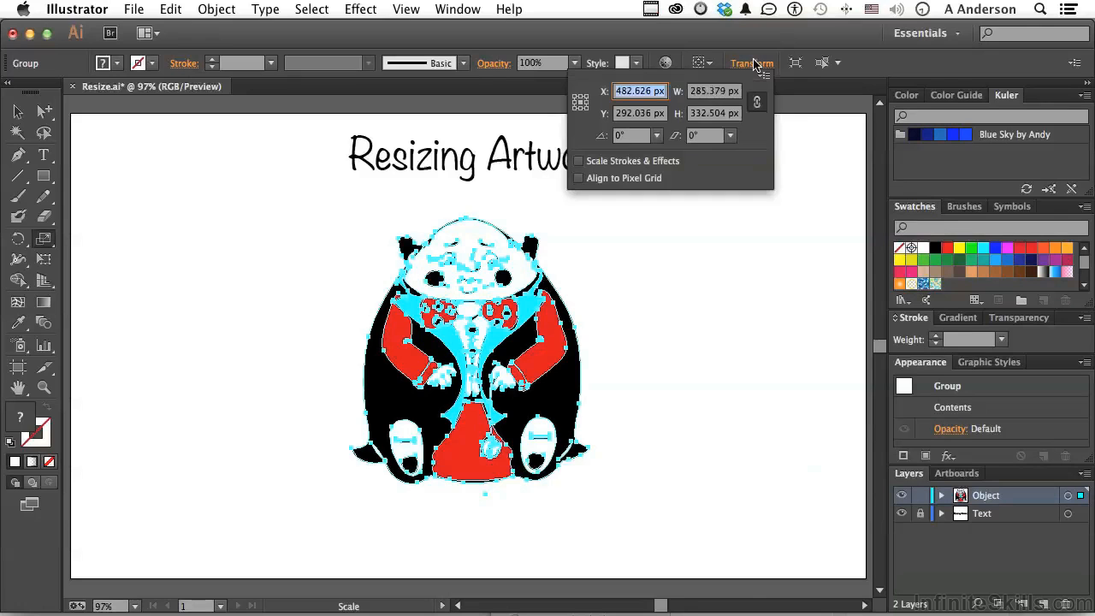